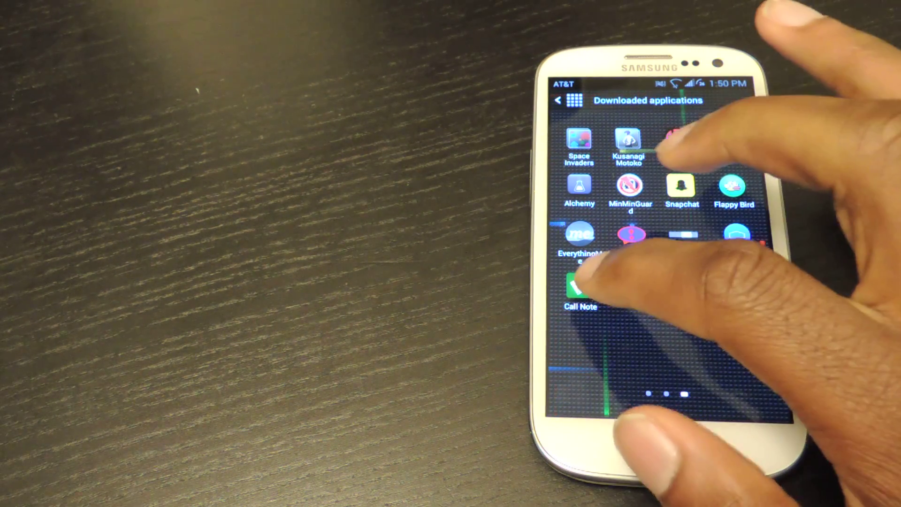
Choose Text note on the 'Add note for…' popup to begin a note for the ended call.
{"action": "scroll", "scroll_direction": "left", "scroll_amount": 3}
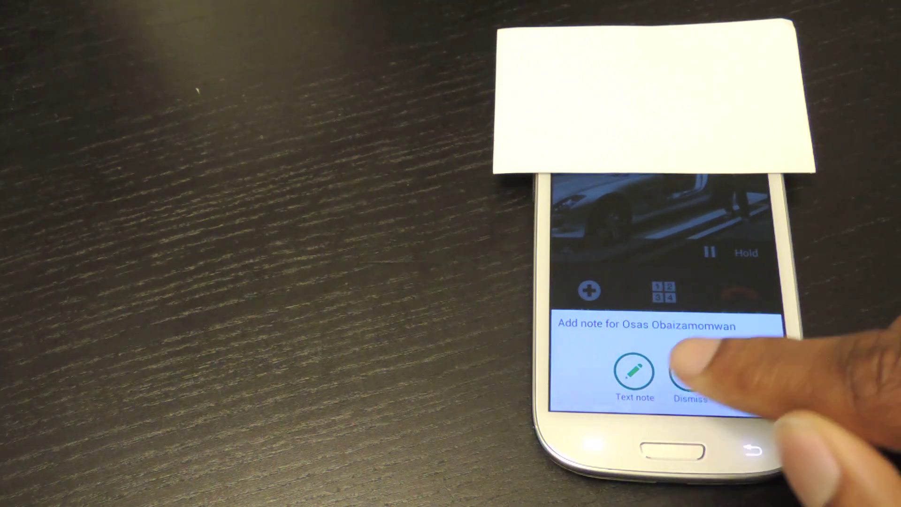
{"action": "left_click", "coordinate": [632, 373]}
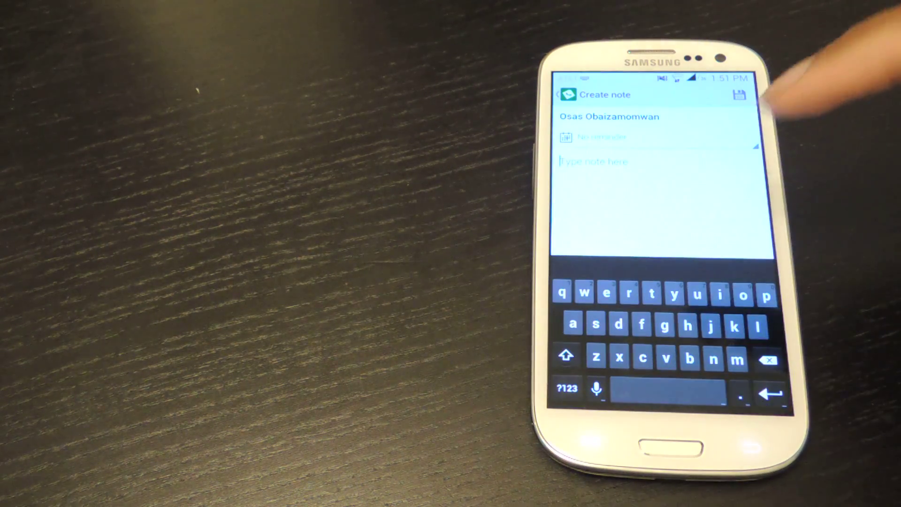